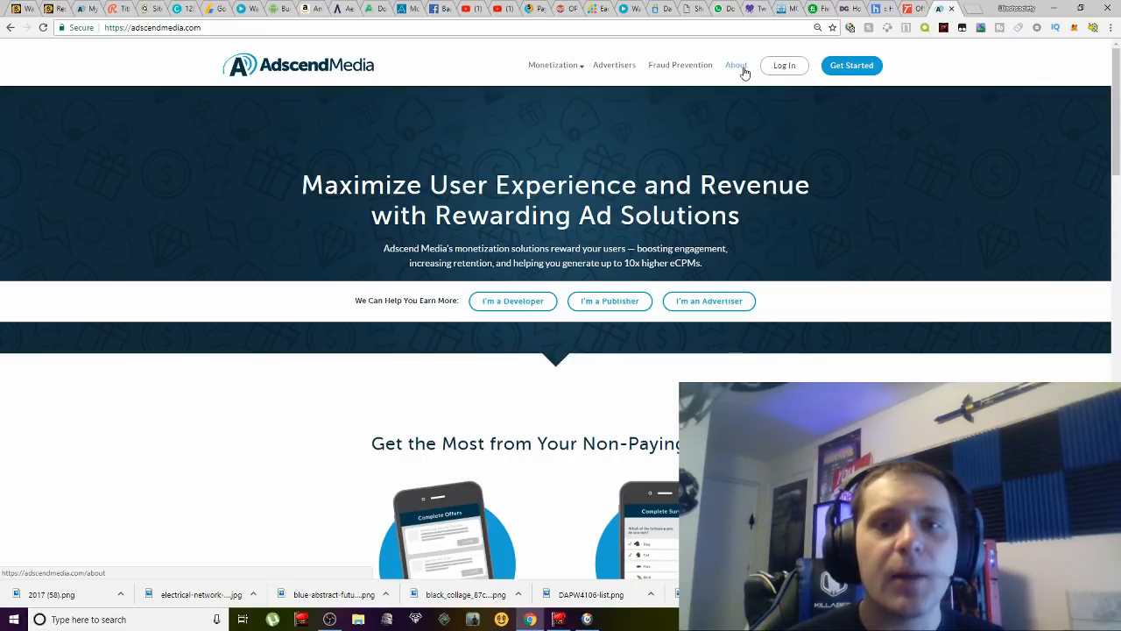
mouse_move(246, 211)
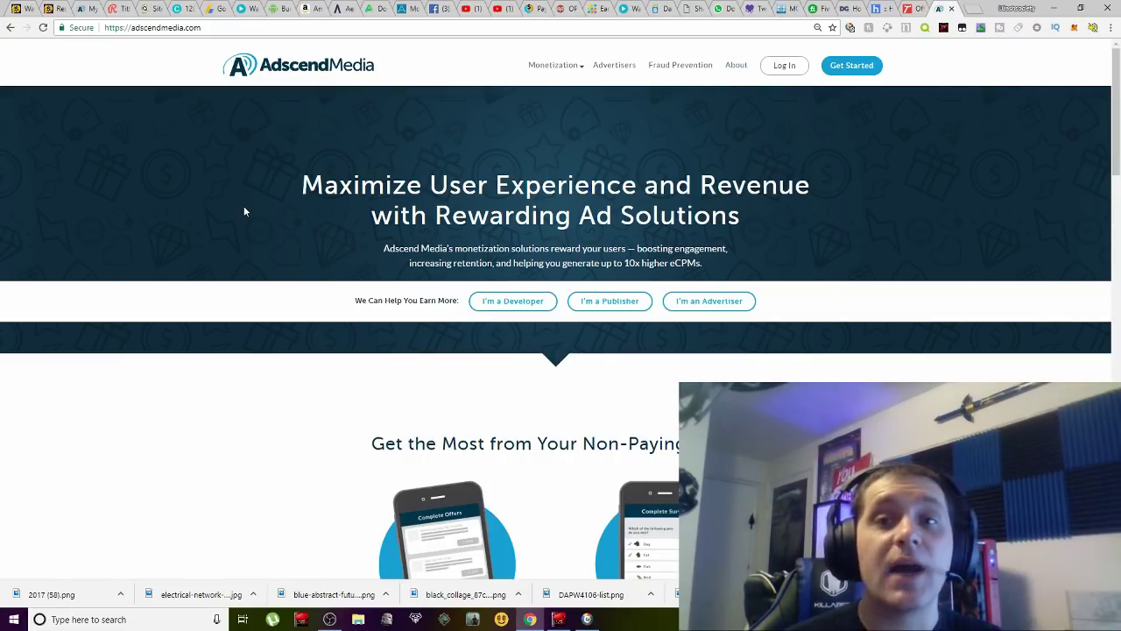
mouse_move(179, 114)
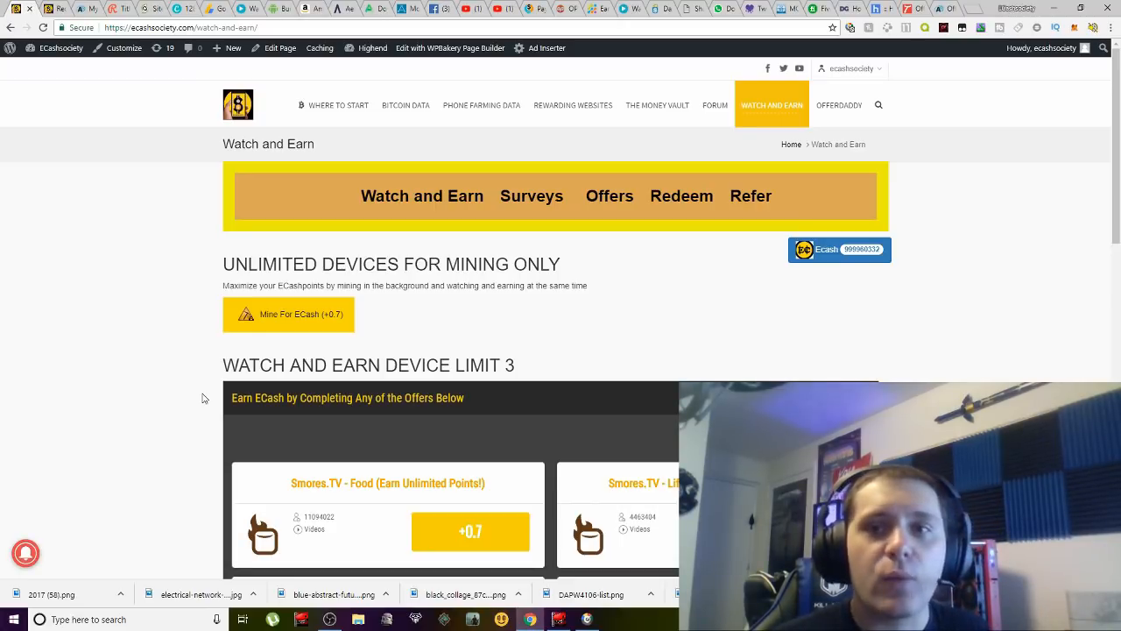
mouse_move(41, 281)
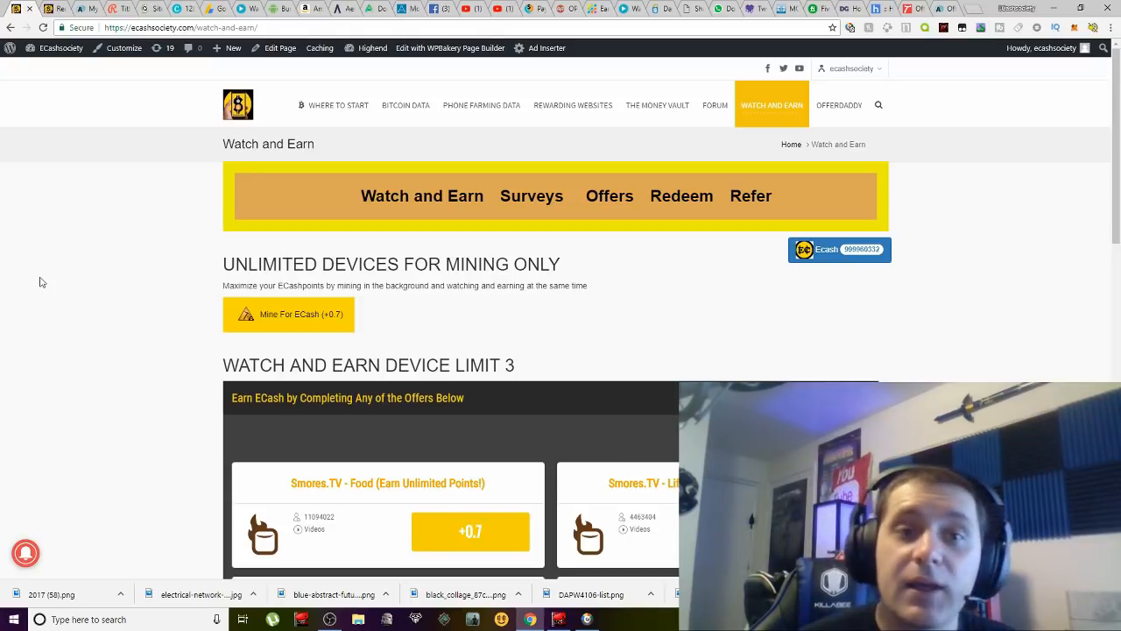
mouse_move(43, 188)
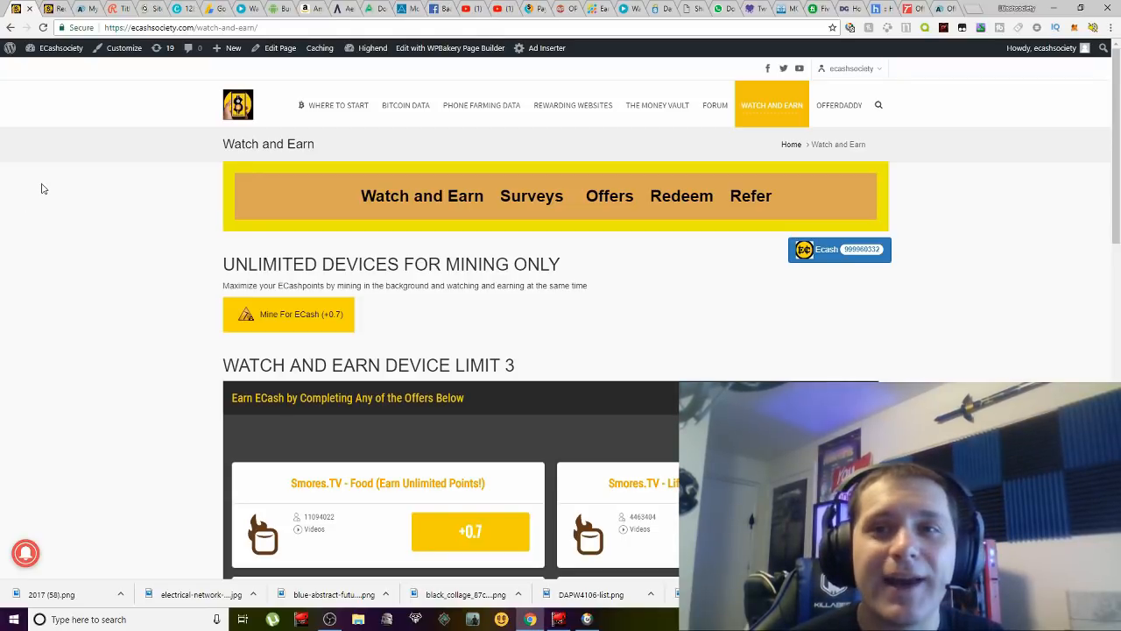
mouse_move(15, 124)
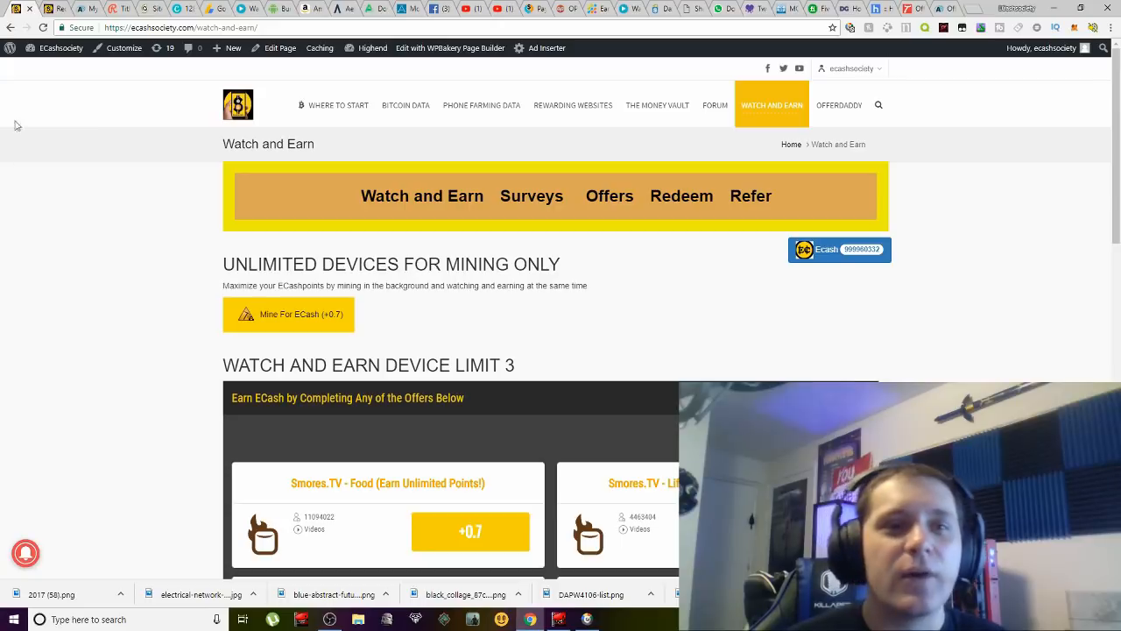
Return to the ECashSociety homepage and view the VideoLoyalty, OfferToro and hyprMX partners coming in 2018.
click(58, 48)
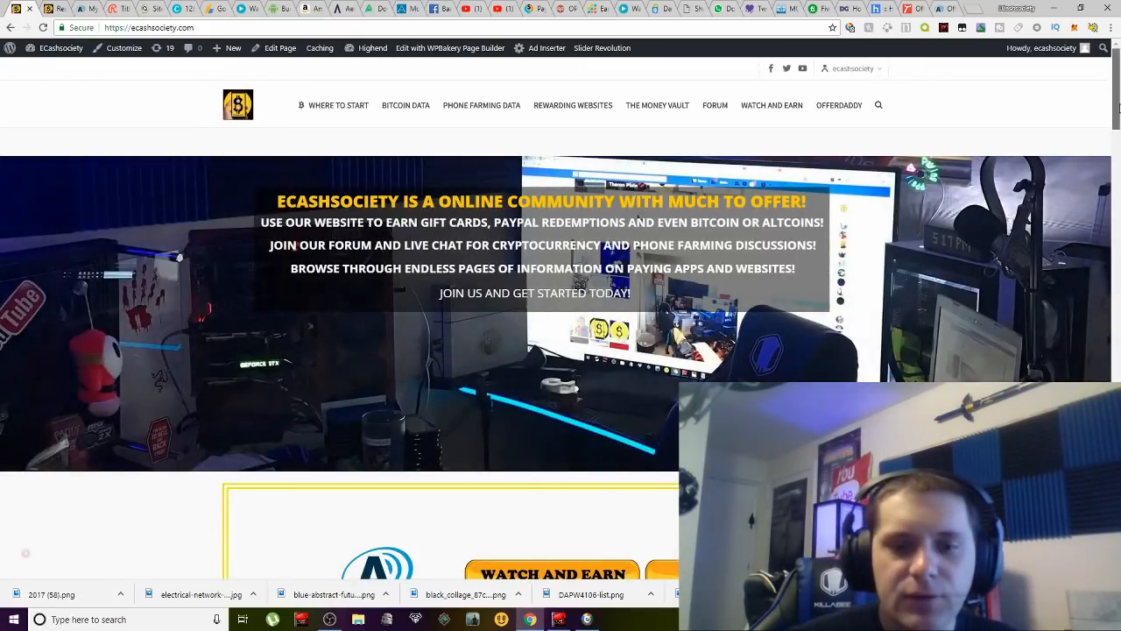
scroll(down, 3)
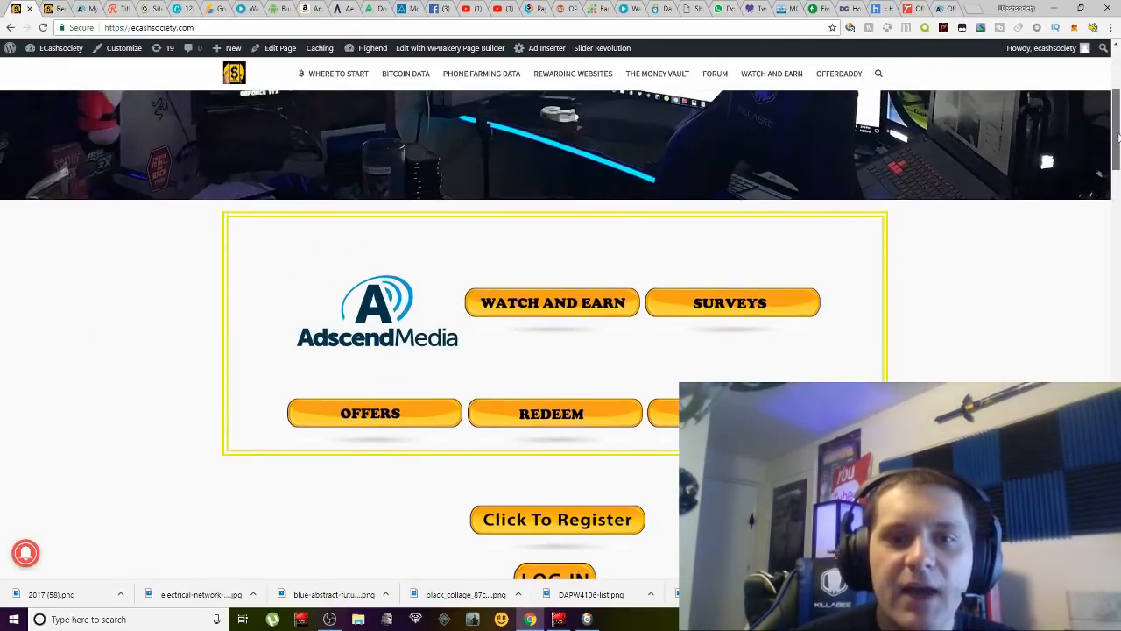
scroll(down, 3)
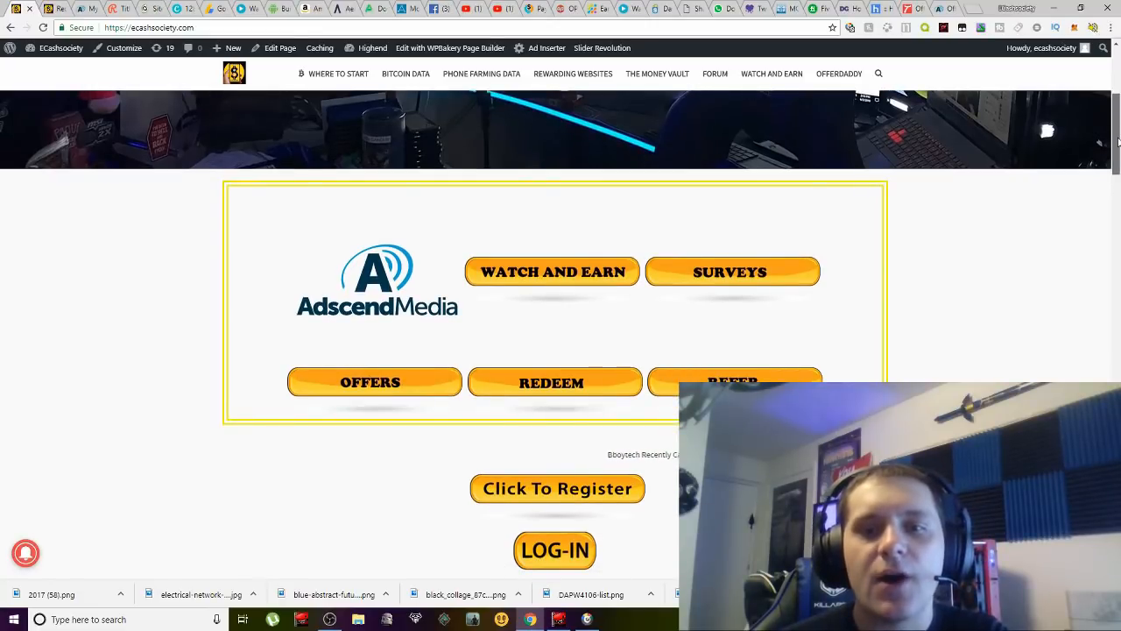
scroll(down, 3)
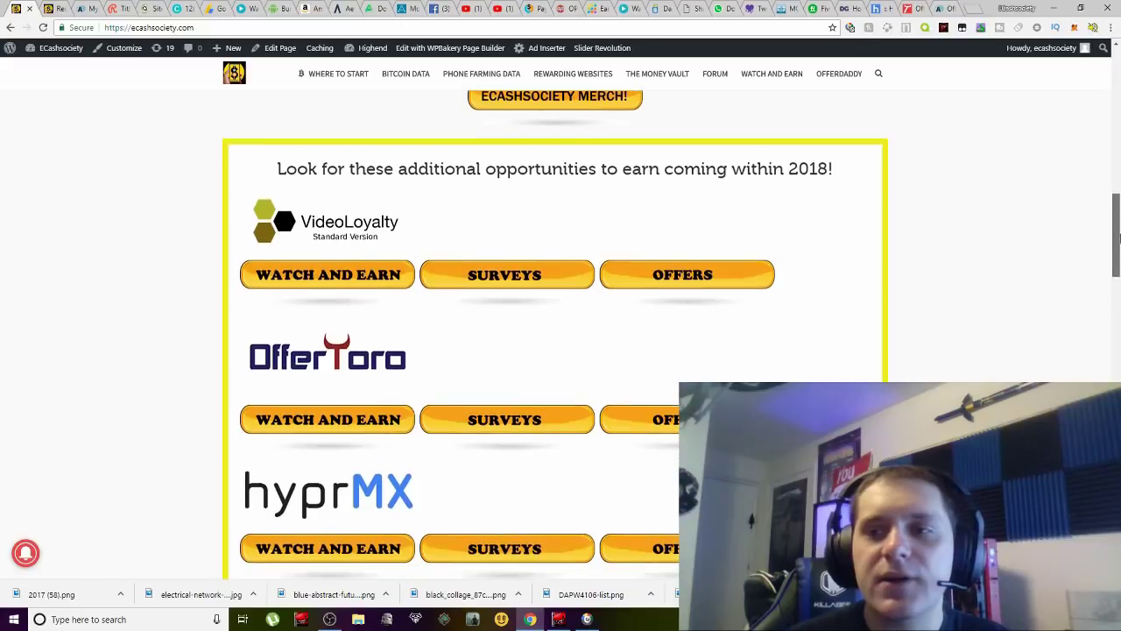
scroll(down, 3)
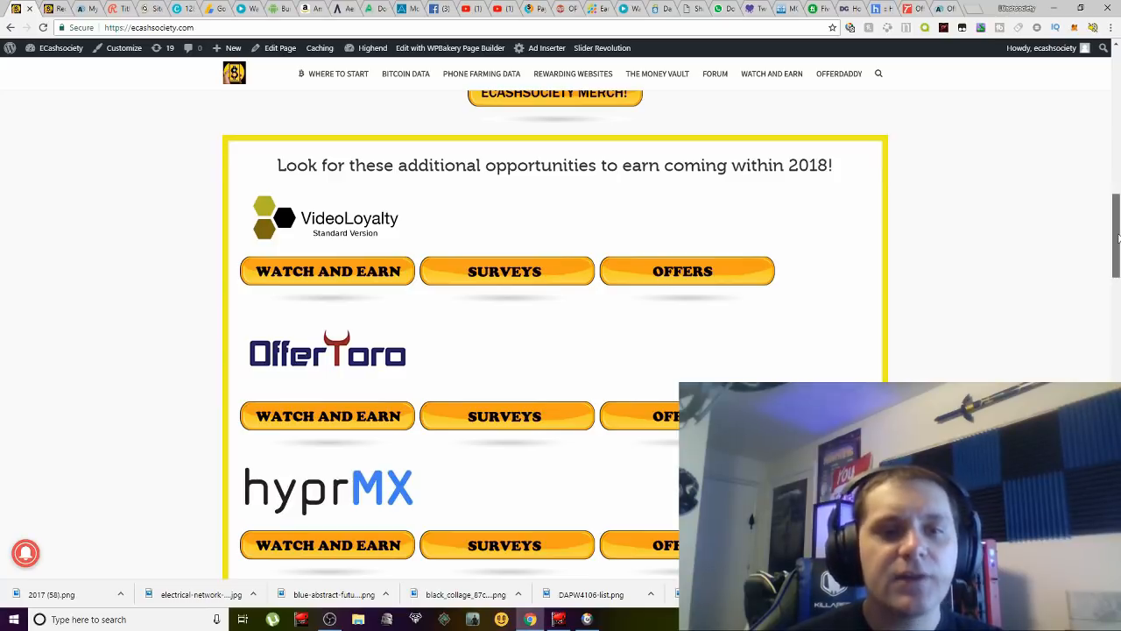
scroll(down, 3)
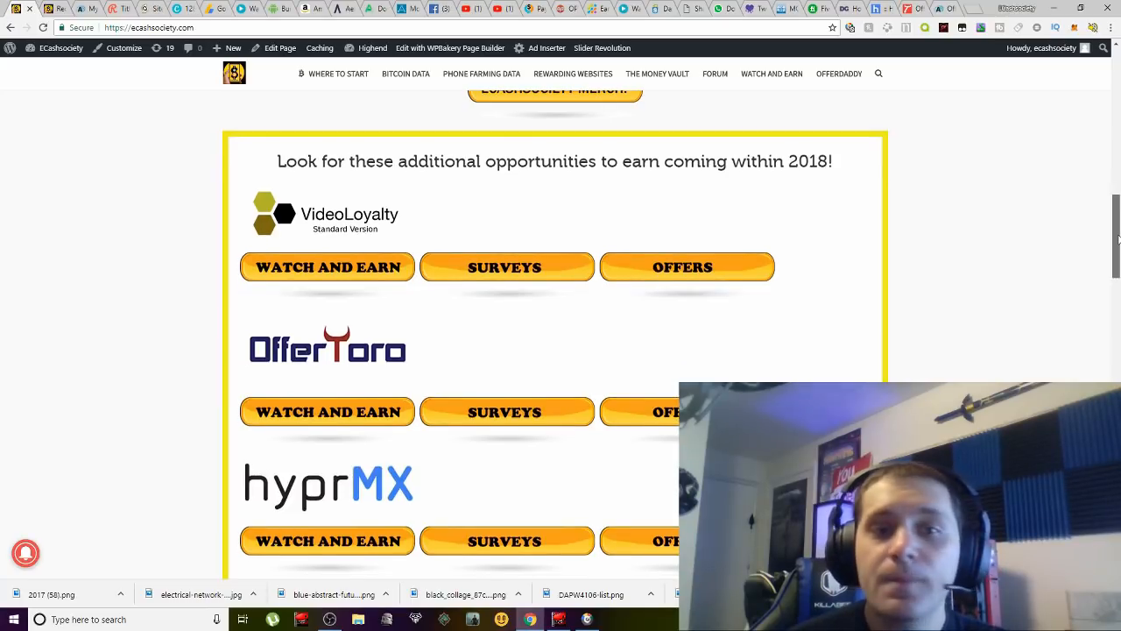
scroll(down, 3)
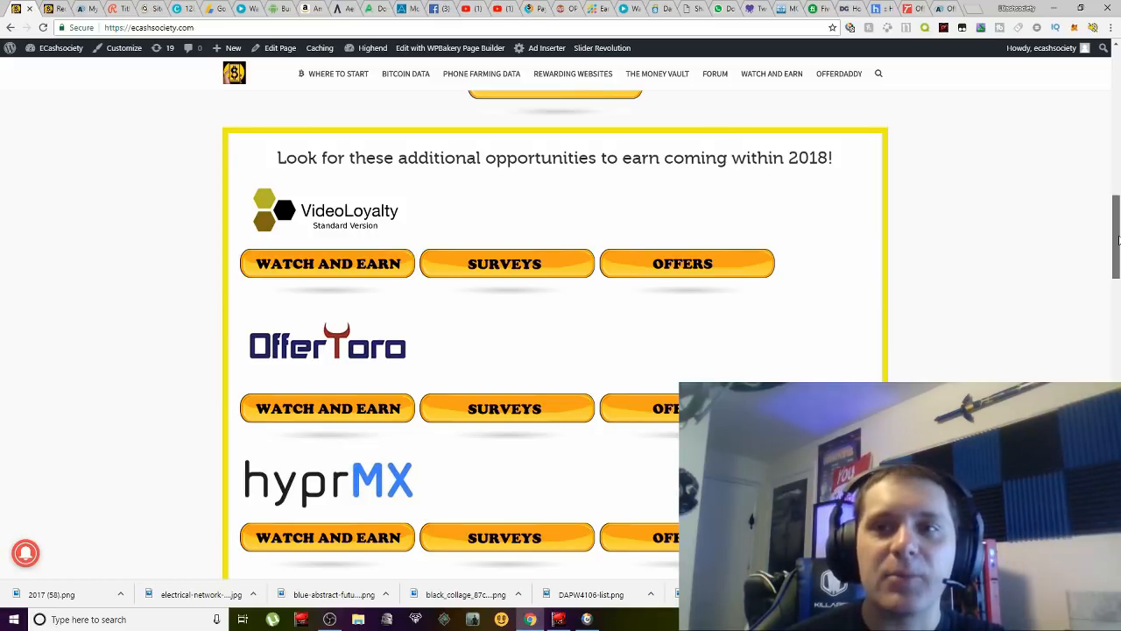
scroll(up, 3)
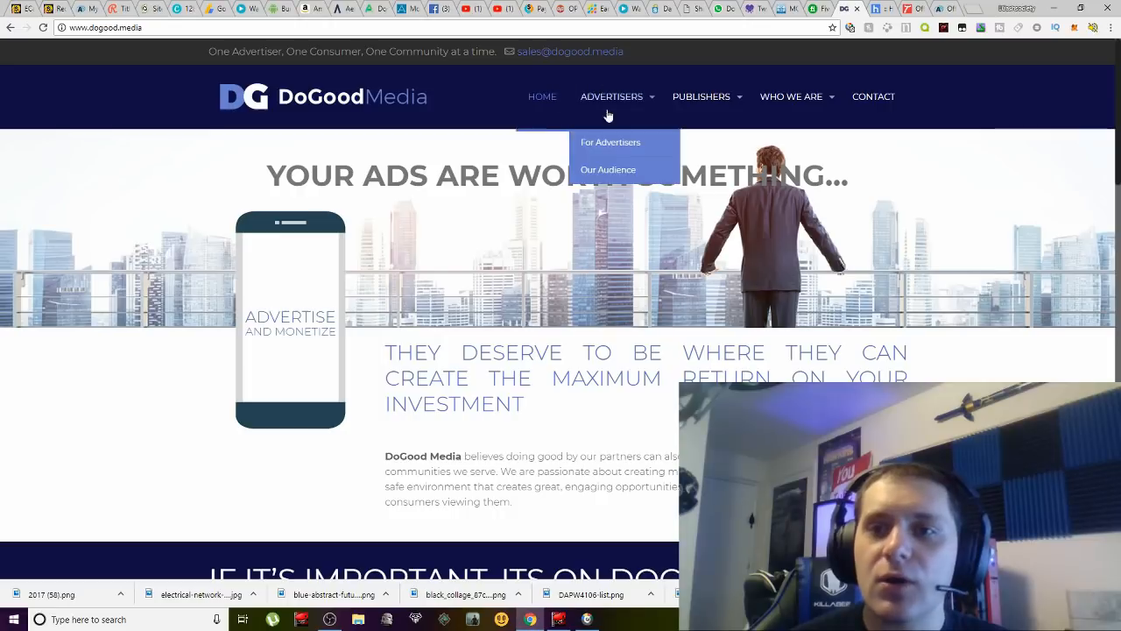
mouse_move(467, 216)
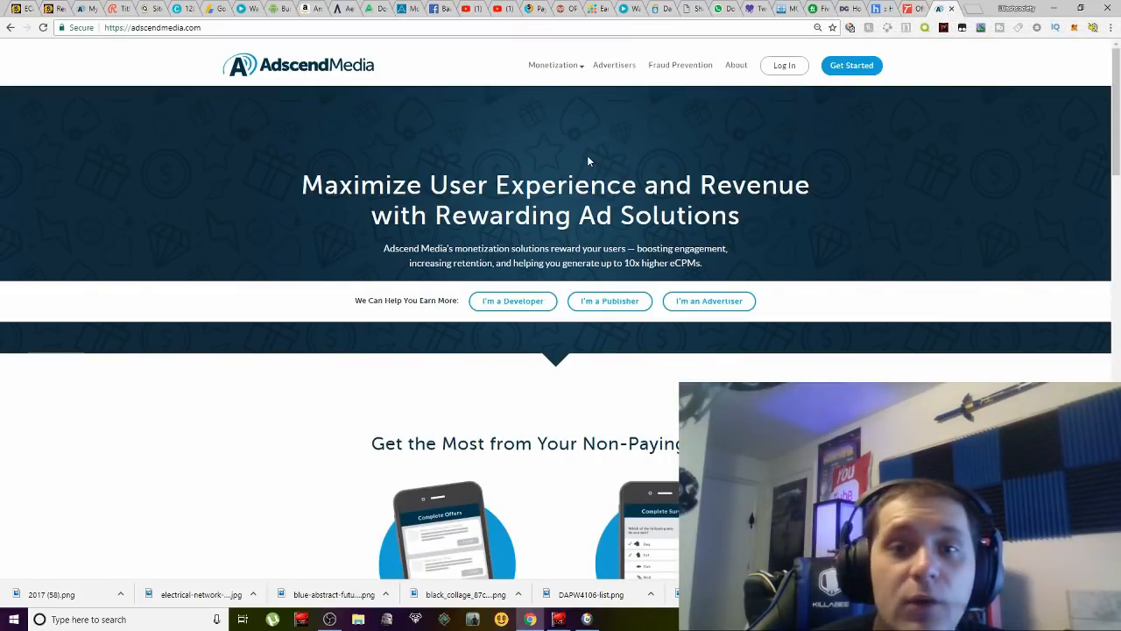
mouse_move(598, 157)
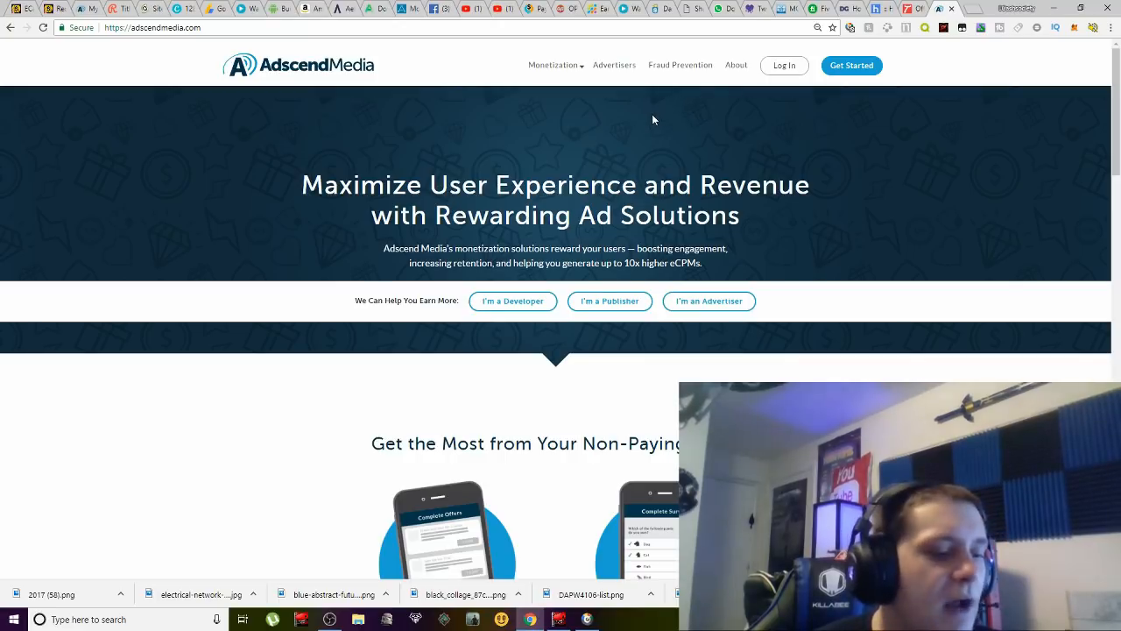
mouse_move(669, 99)
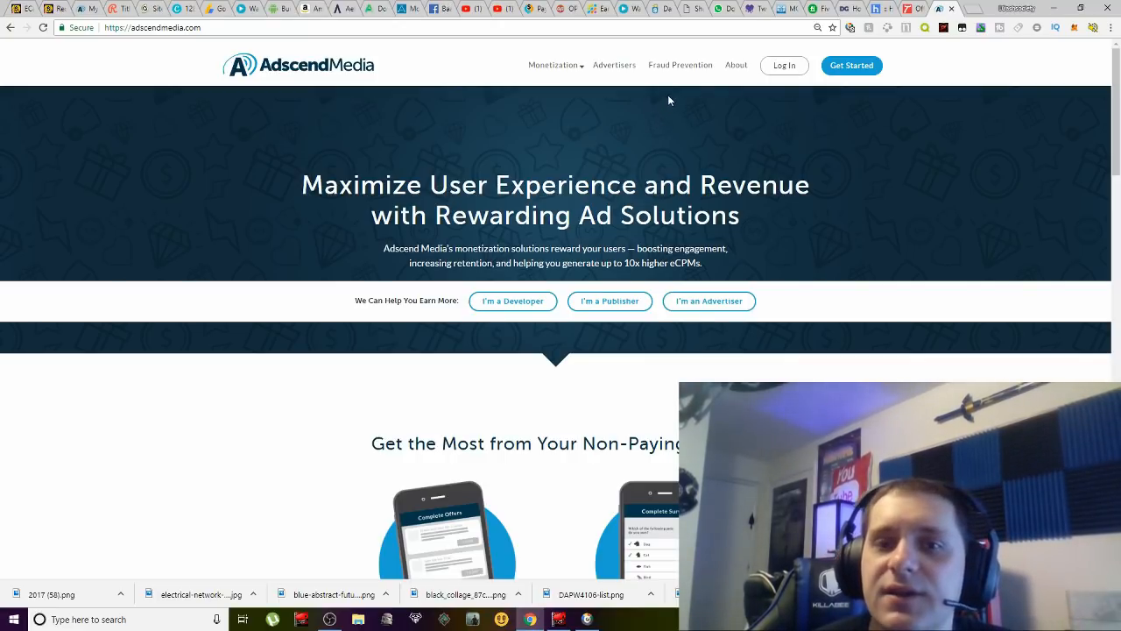
mouse_move(665, 106)
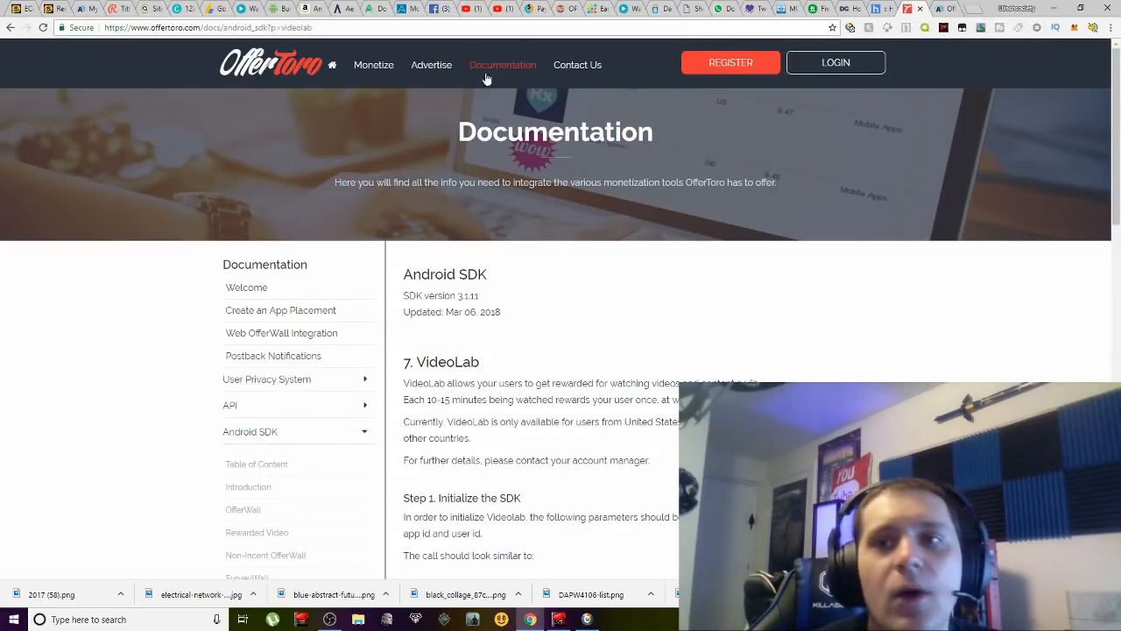
click(876, 10)
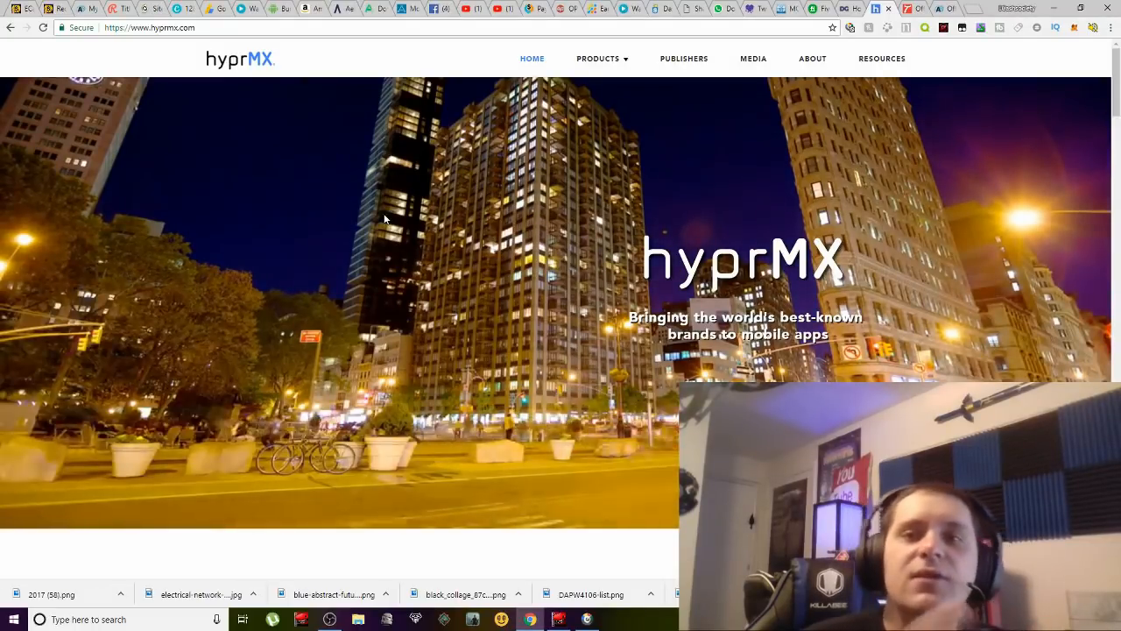
mouse_move(196, 116)
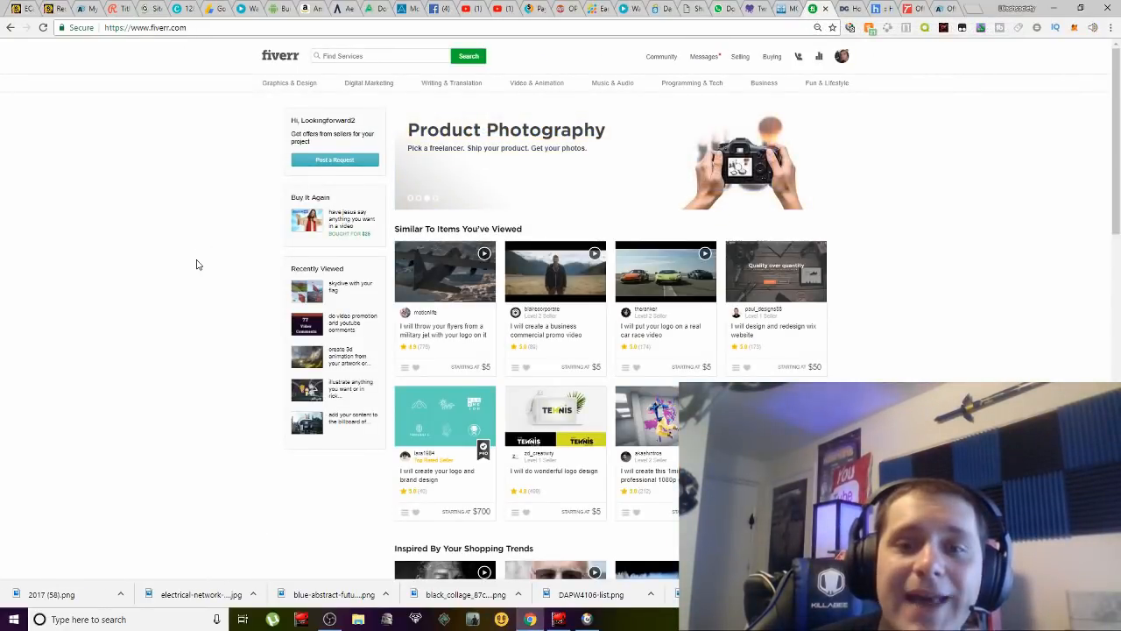
mouse_move(270, 320)
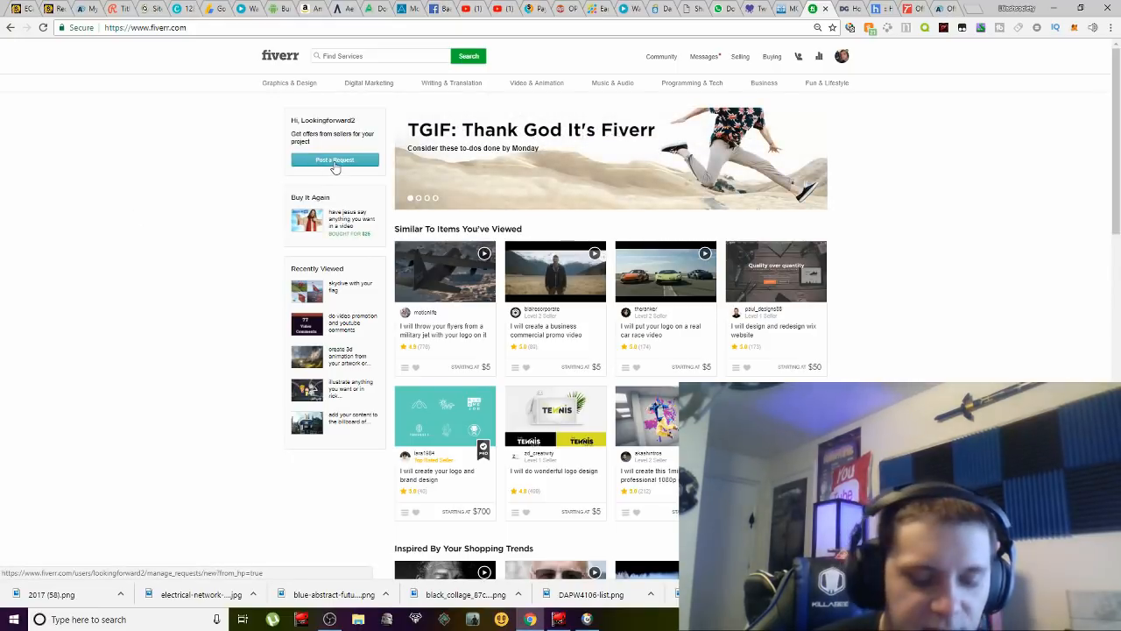
Bring up Fiverr's Post A Request form with description, category, delivery and budget fields blank.
click(335, 160)
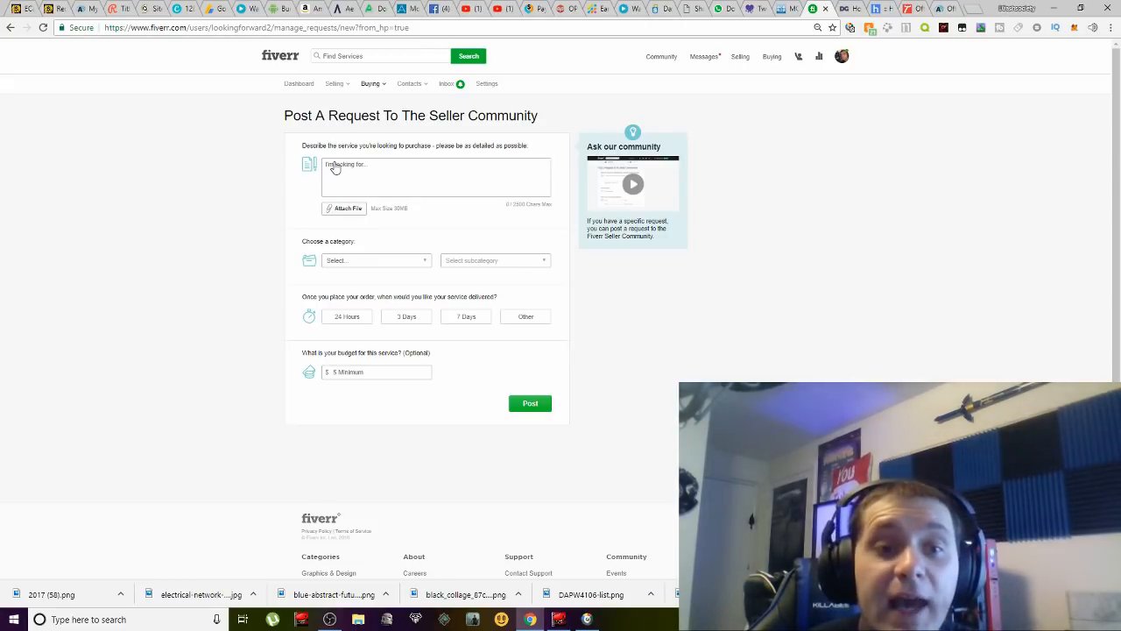
mouse_move(350, 387)
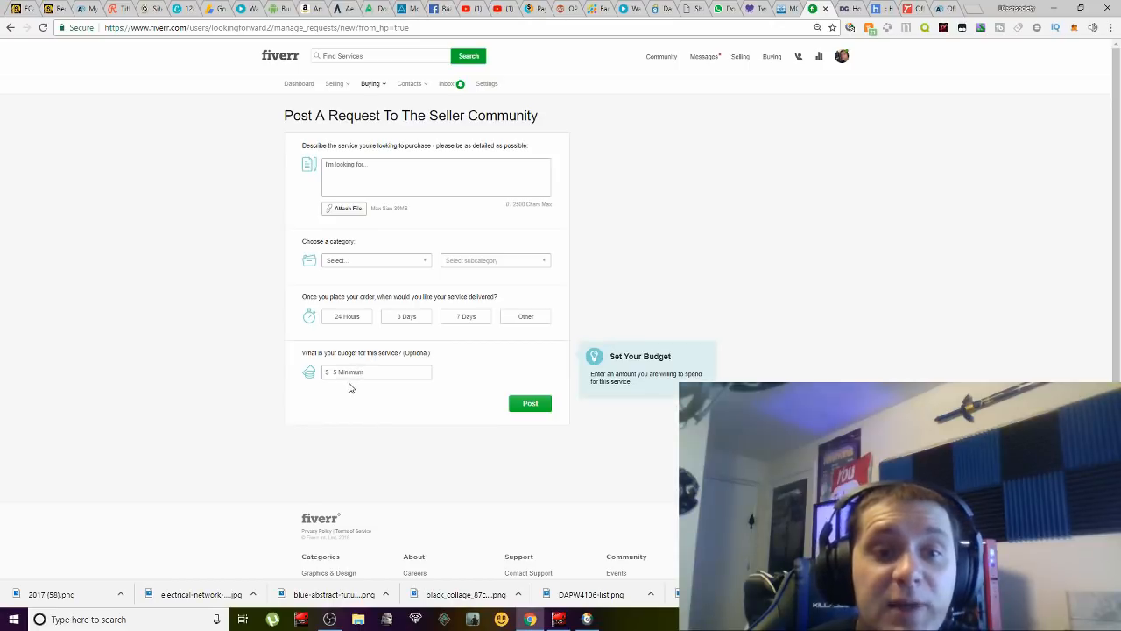
click(377, 372)
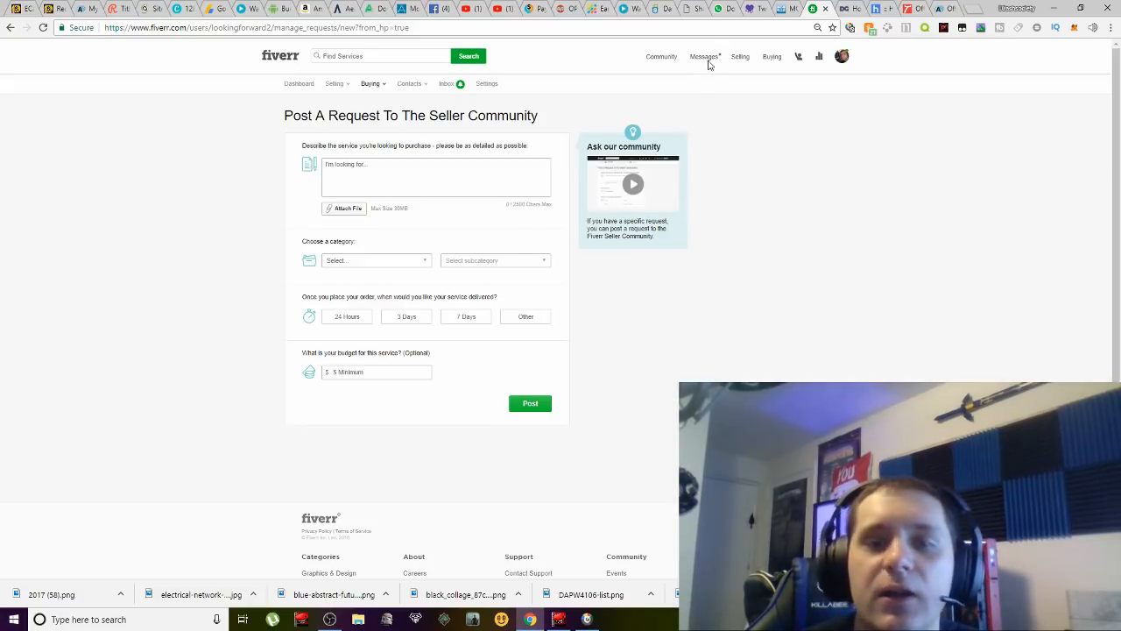
mouse_move(709, 59)
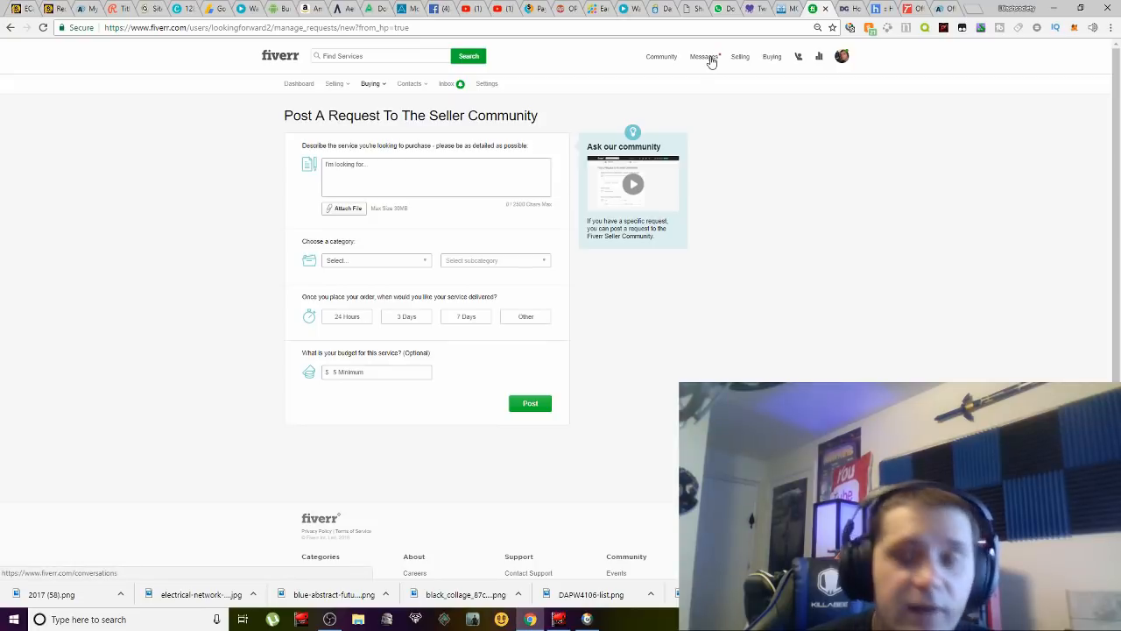
Open the completed $50 Customize Your WordPress Website order and scroll through its seller conversation.
click(706, 56)
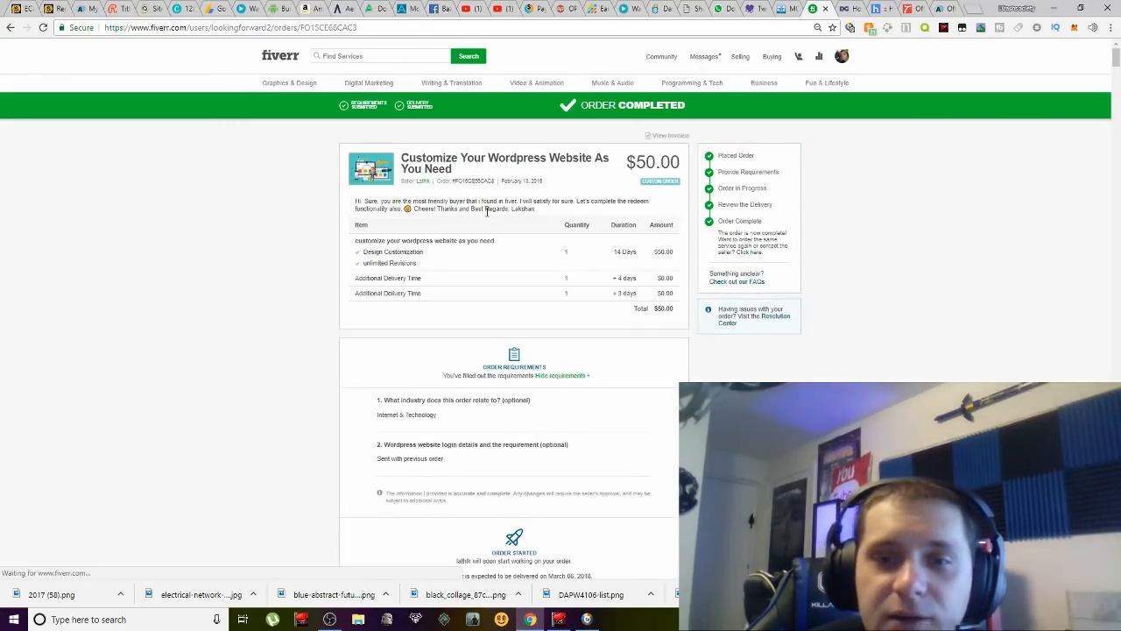
scroll(down, 3)
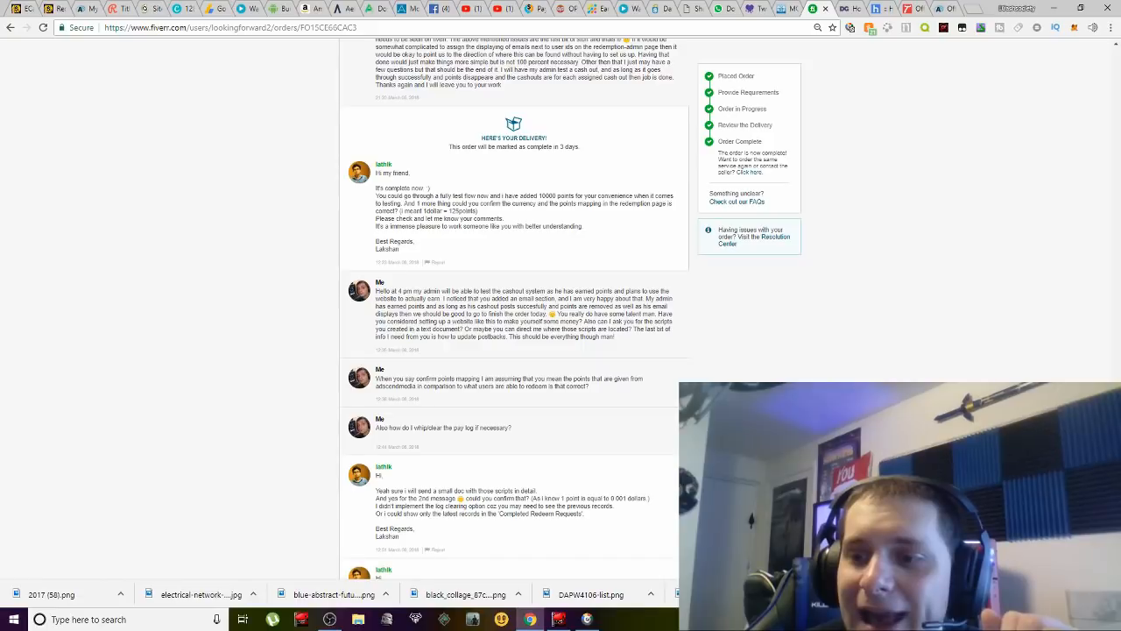
scroll(down, 3)
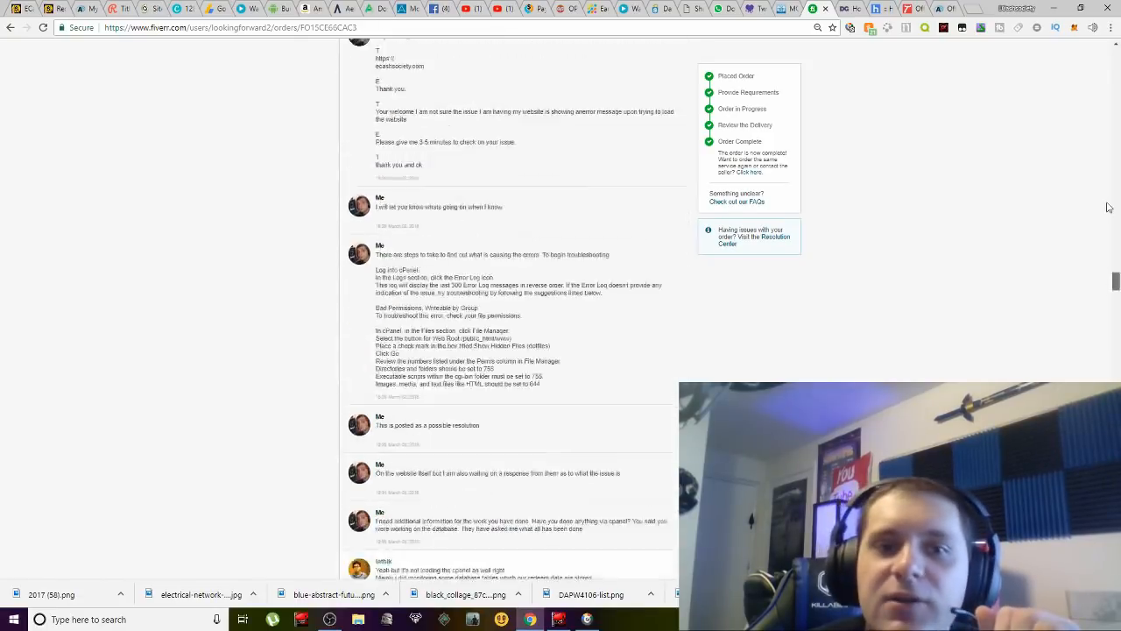
scroll(up, 3)
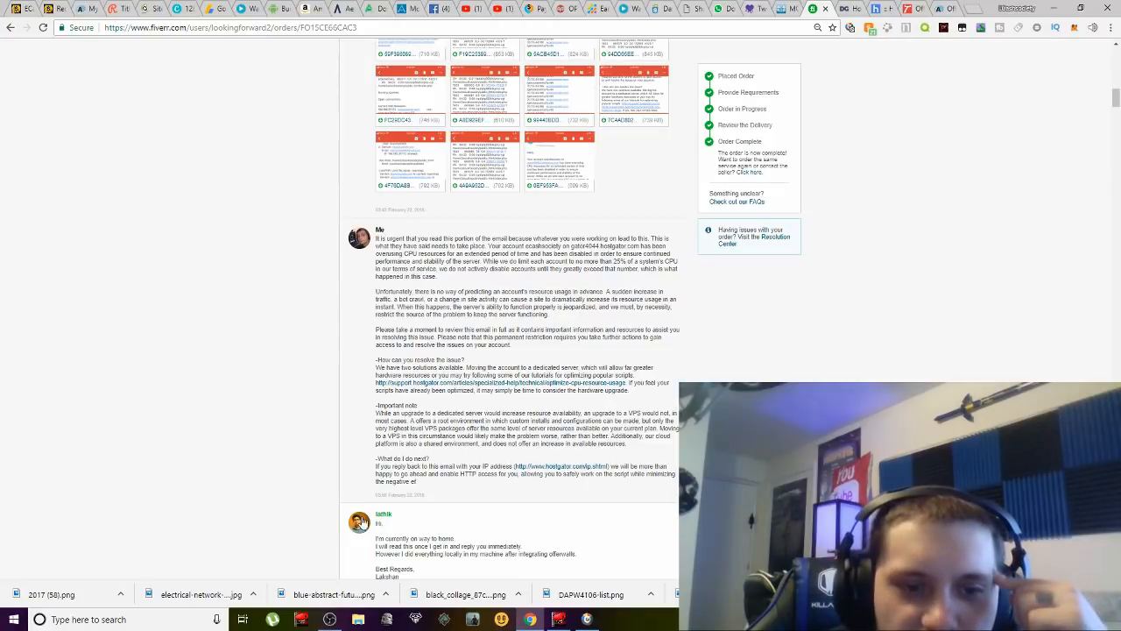
click(383, 513)
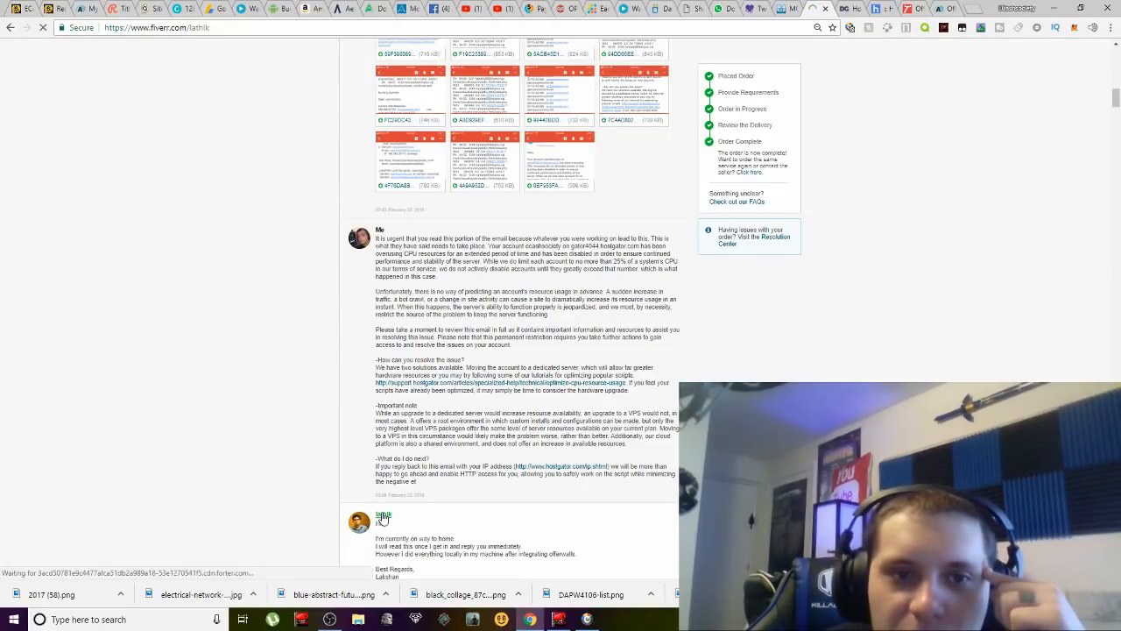
Open lathik's seller profile showing gigs, Sri Lanka location and 4.6-star rating.
click(380, 512)
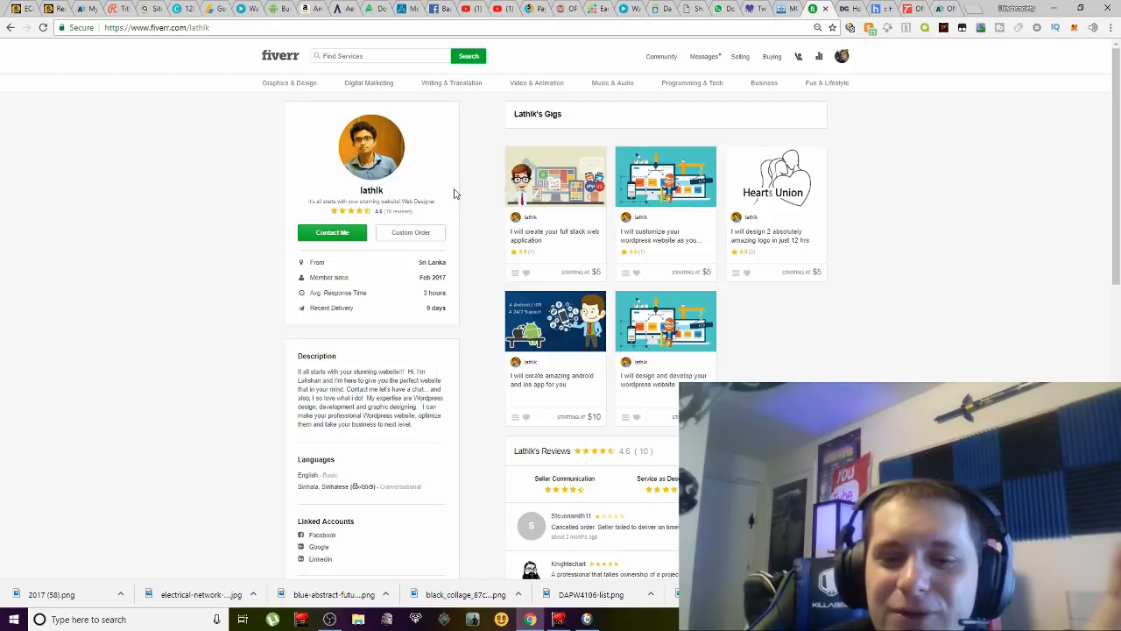
mouse_move(464, 197)
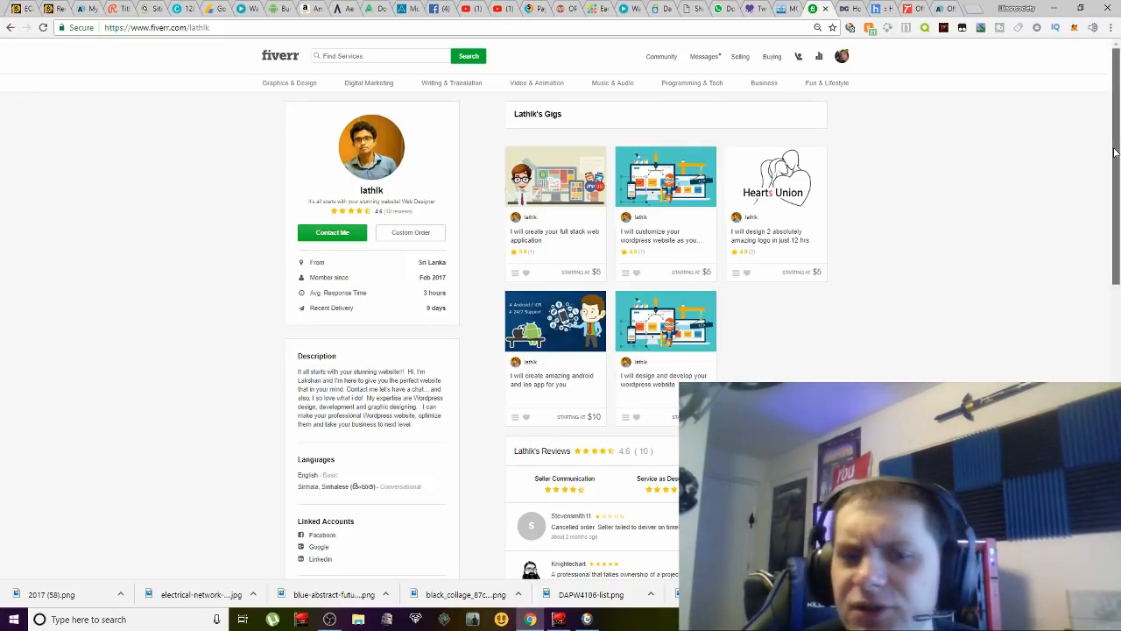
scroll(down, 3)
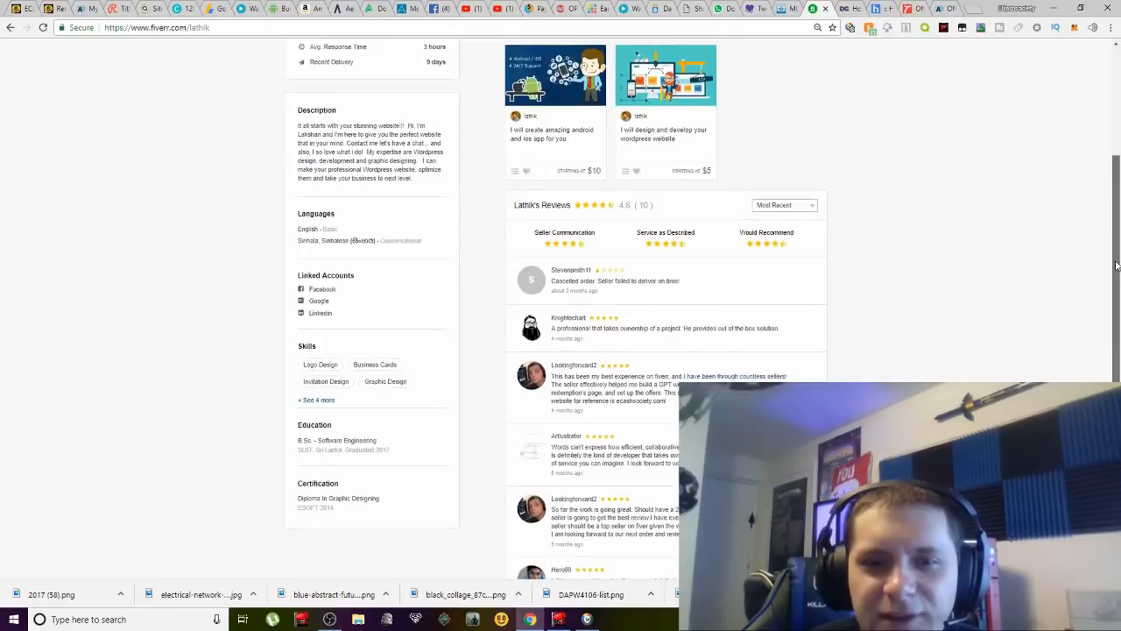
scroll(down, 3)
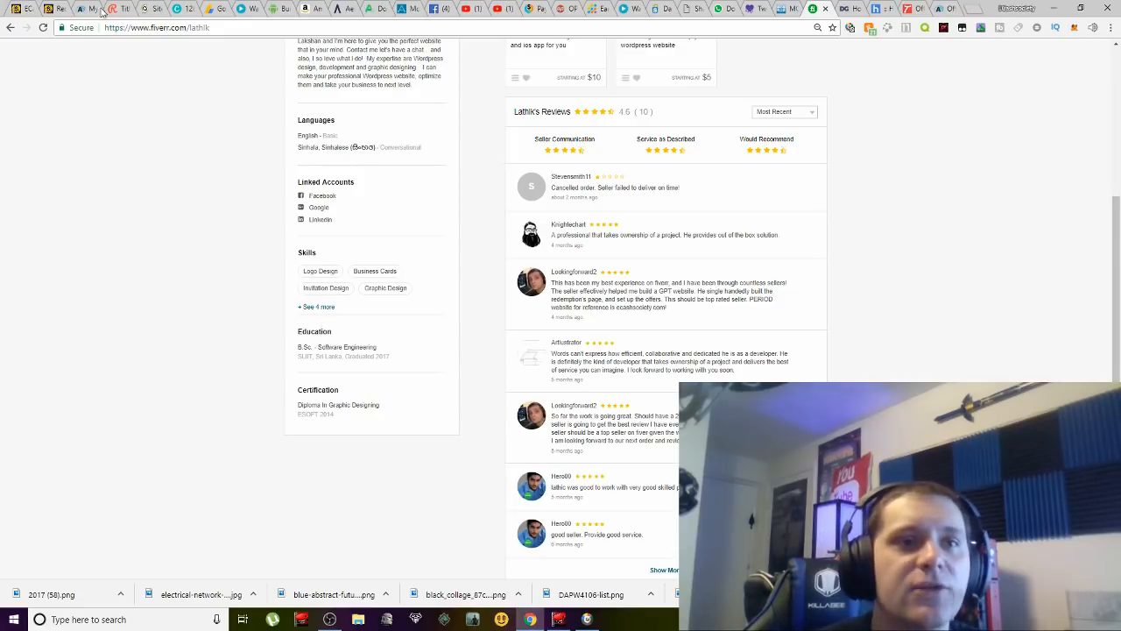
mouse_move(83, 9)
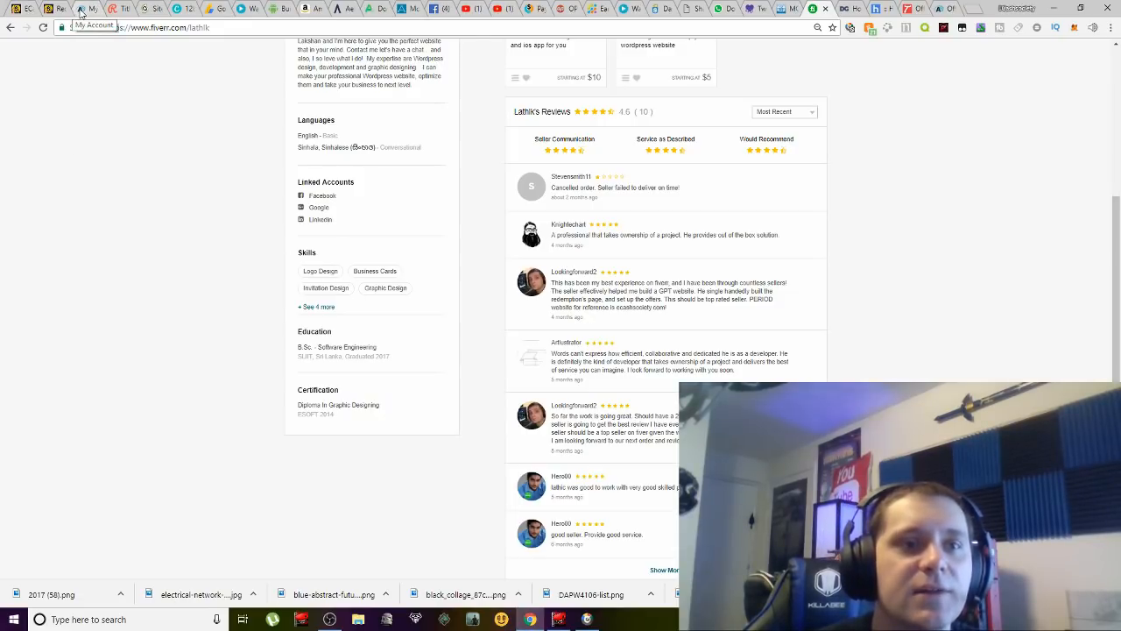